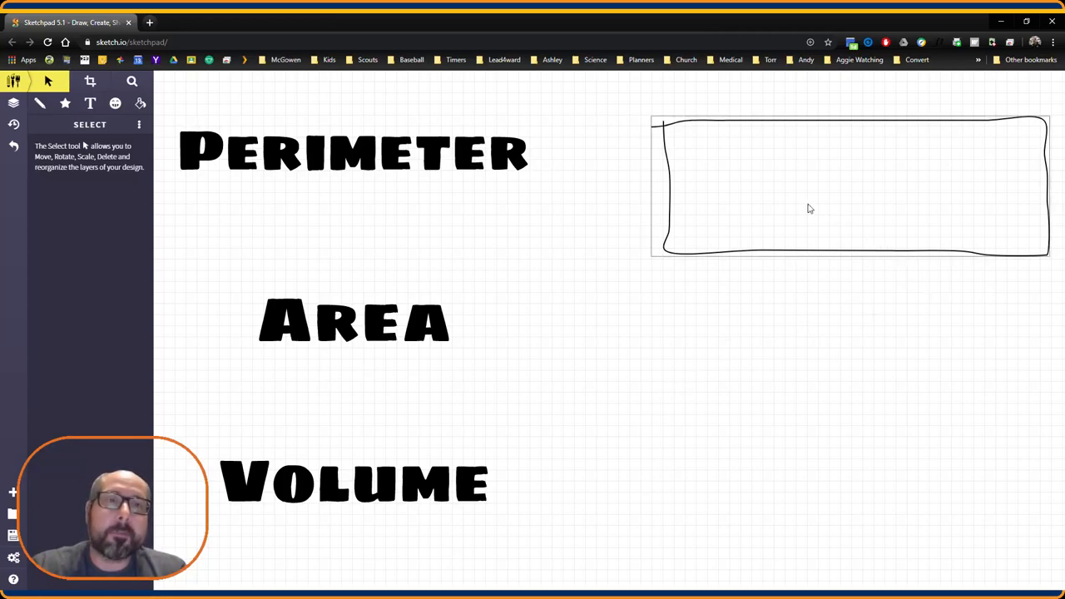
mouse_move(1025, 172)
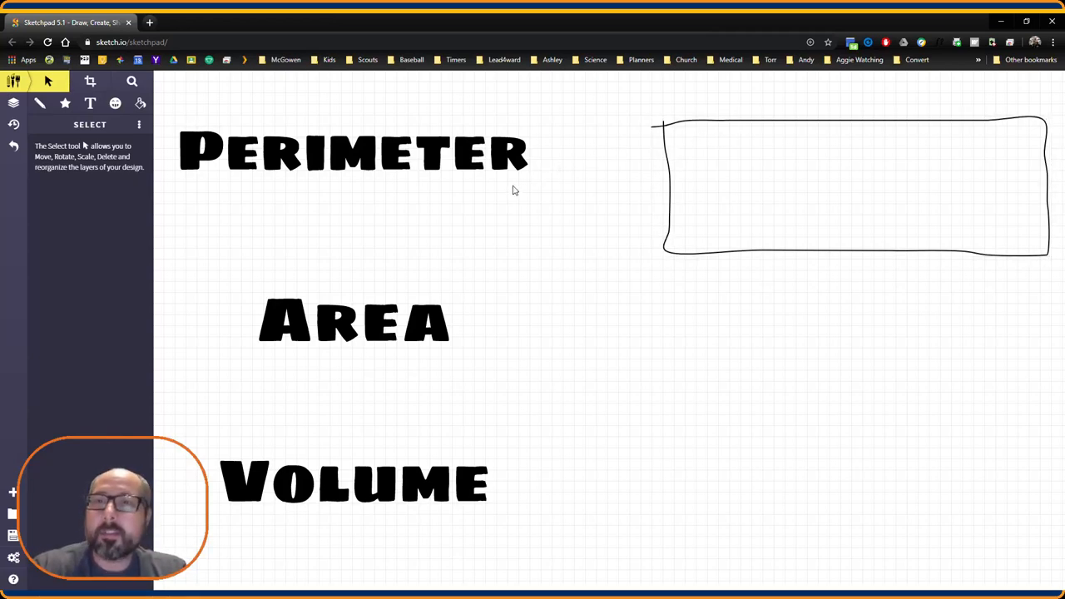
mouse_move(642, 105)
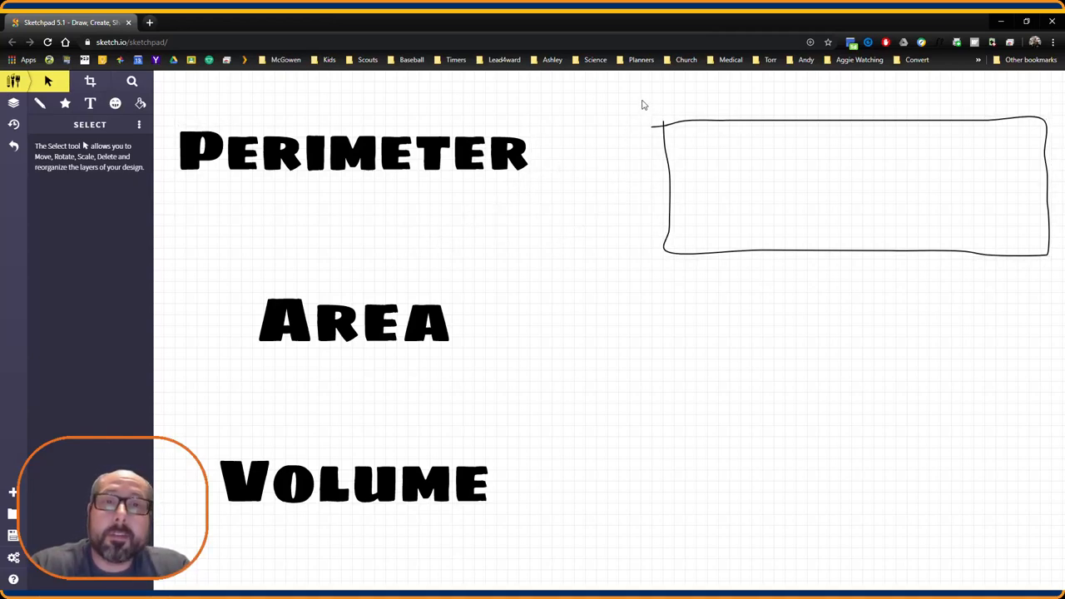
- Give the hand-drawn rectangle a green outline and colour the letters RIM green
click(848, 186)
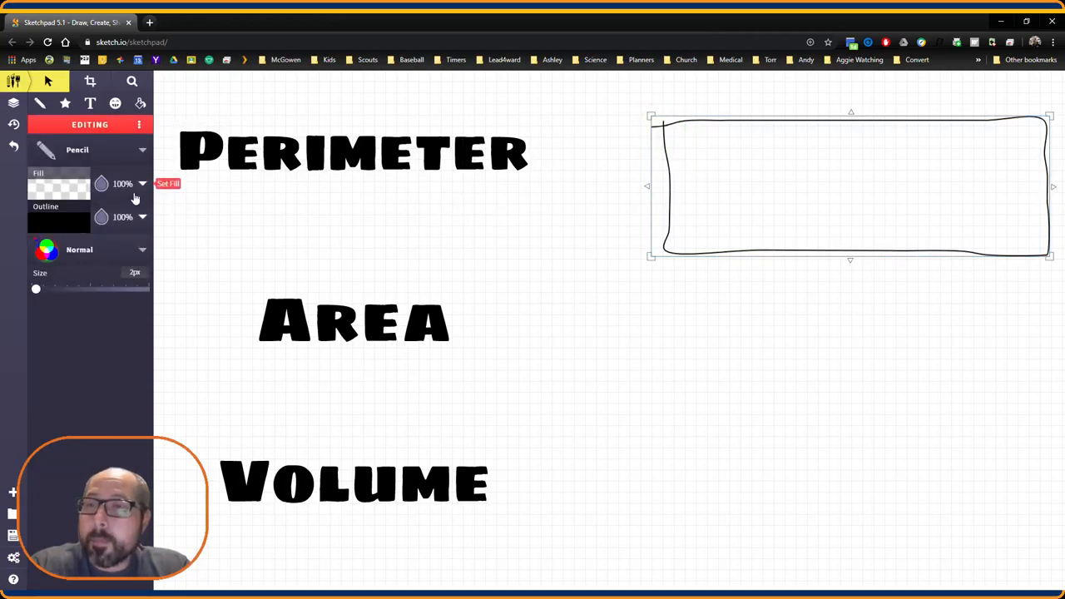
click(58, 186)
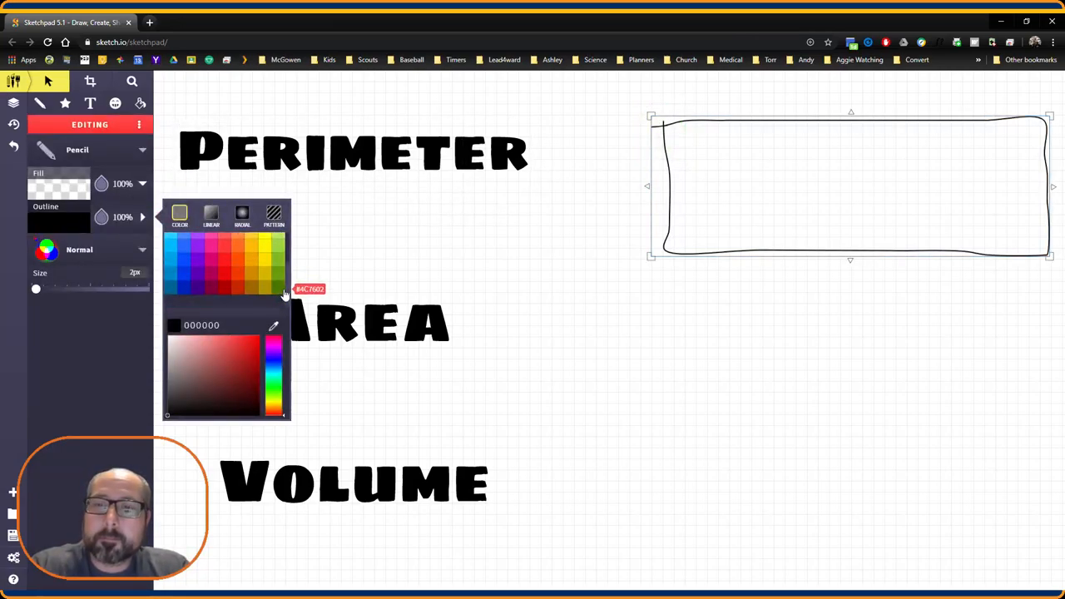
click(353, 153)
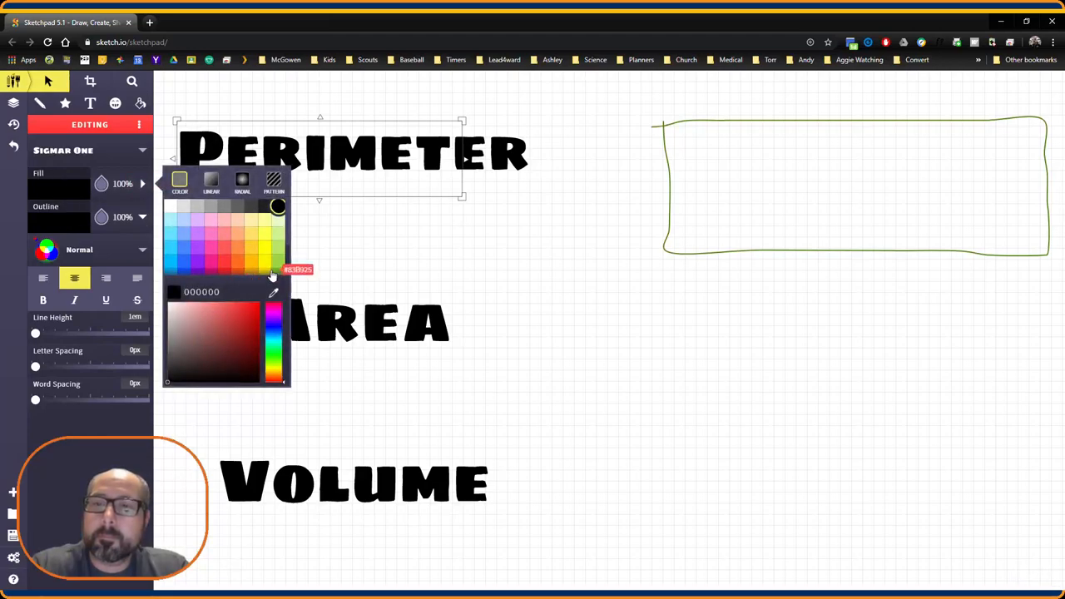
click(336, 243)
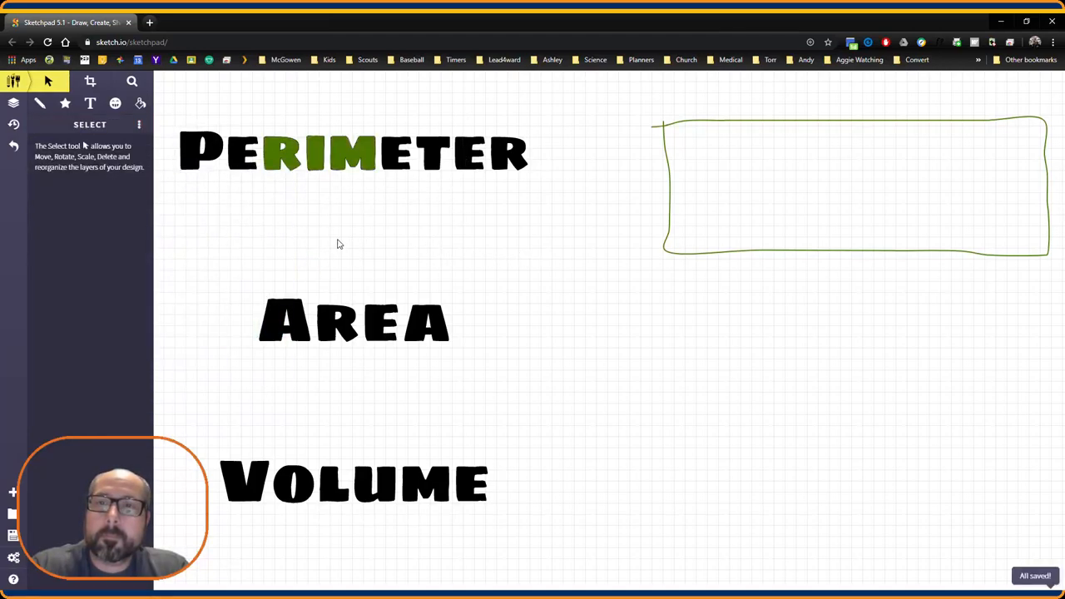
click(353, 322)
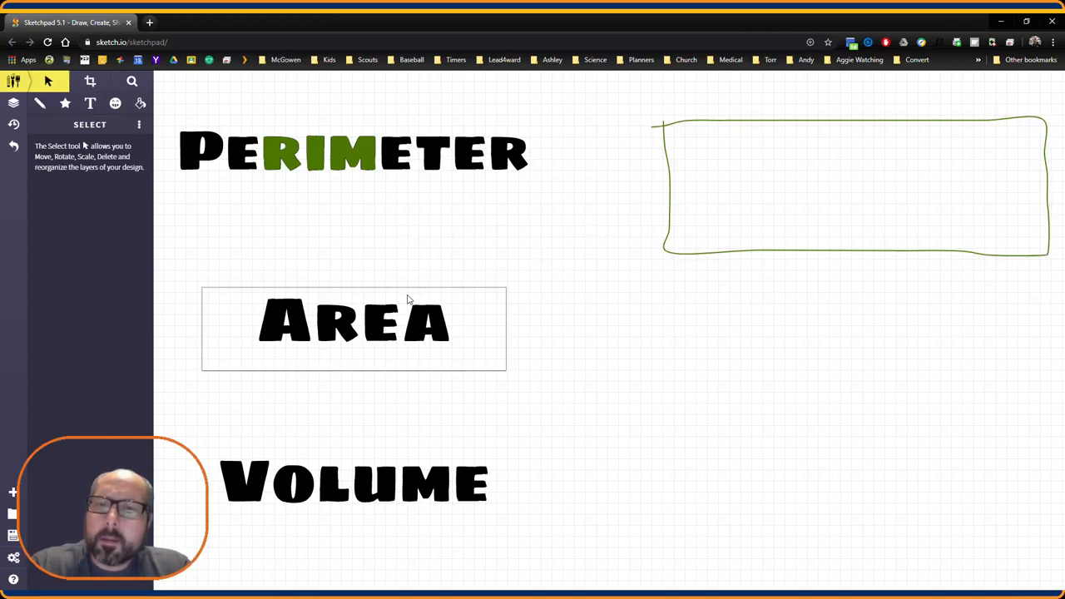
mouse_move(403, 308)
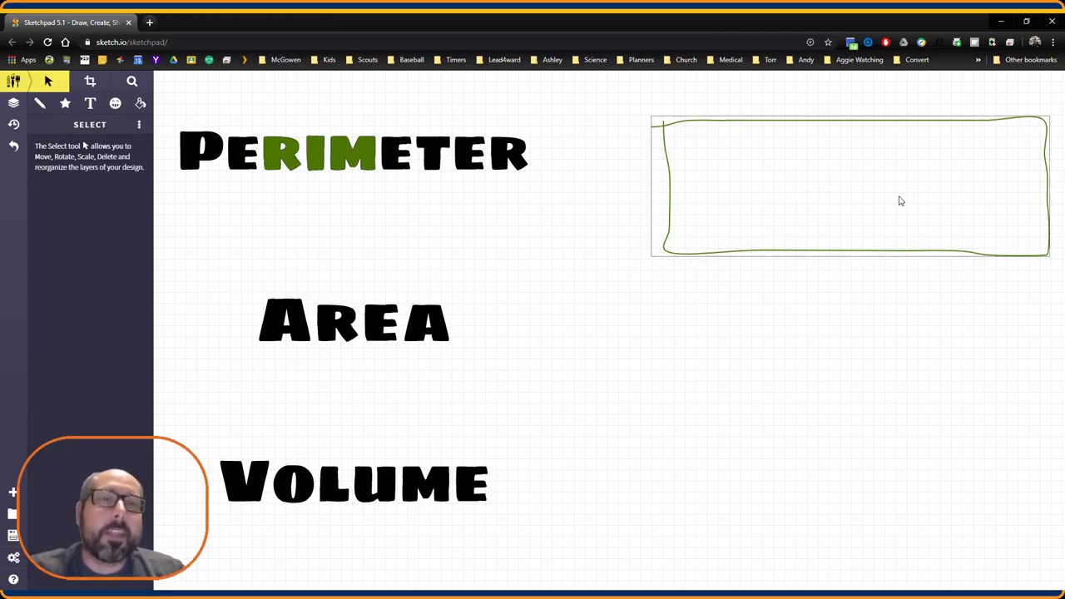
mouse_move(855, 163)
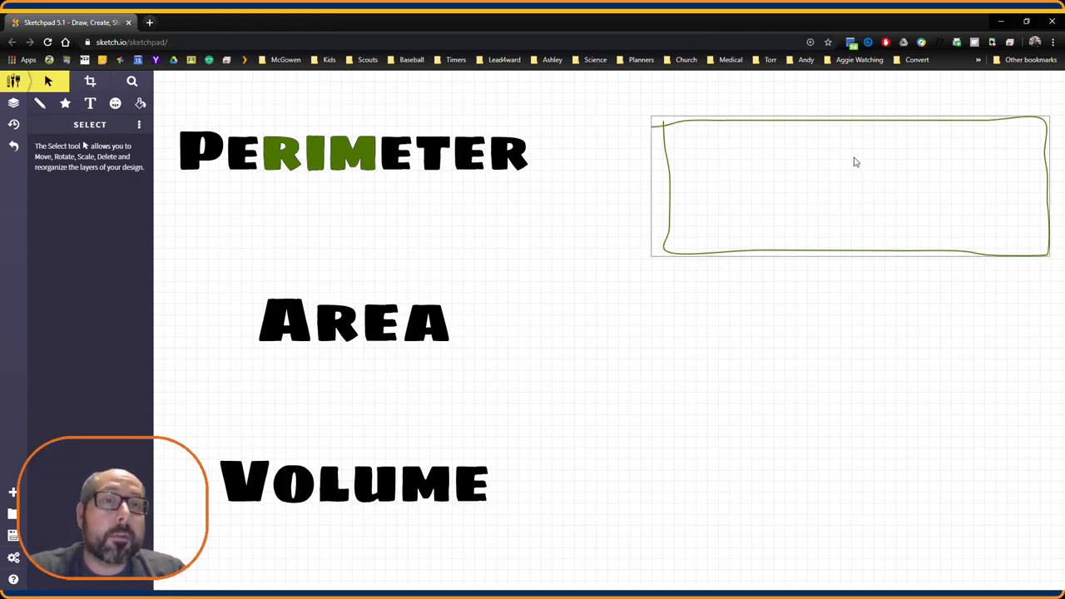
- Pixel-fill the rectangle with solid red and turn the word Area red
click(353, 323)
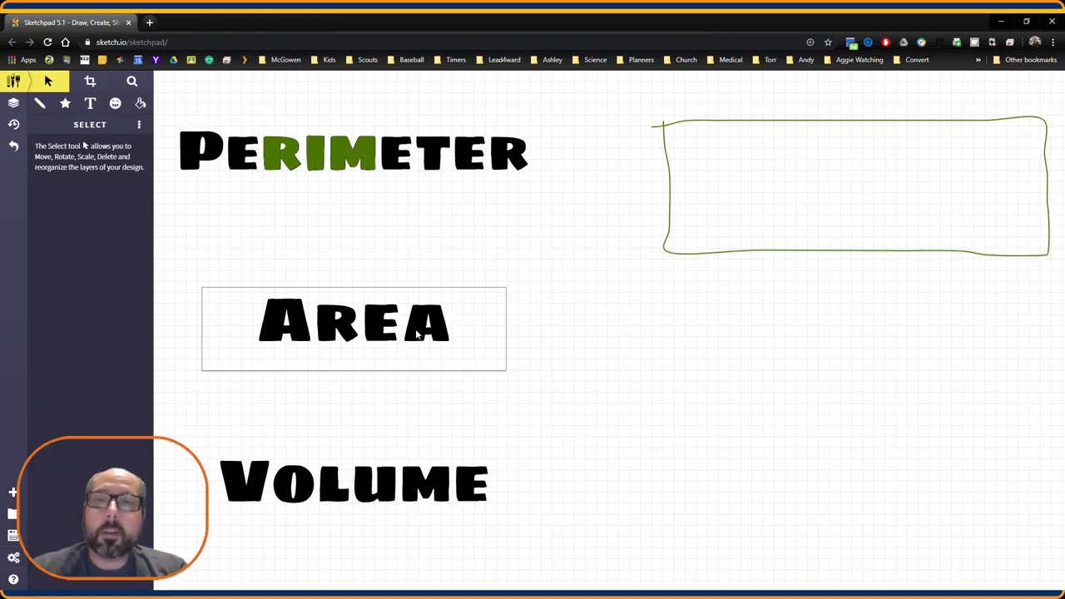
click(140, 104)
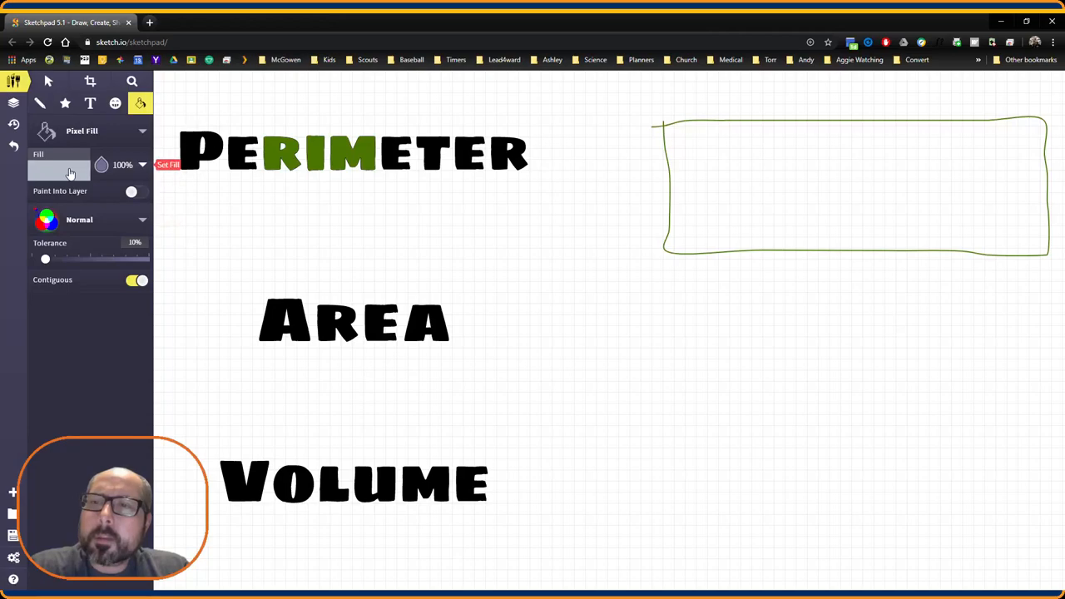
click(59, 165)
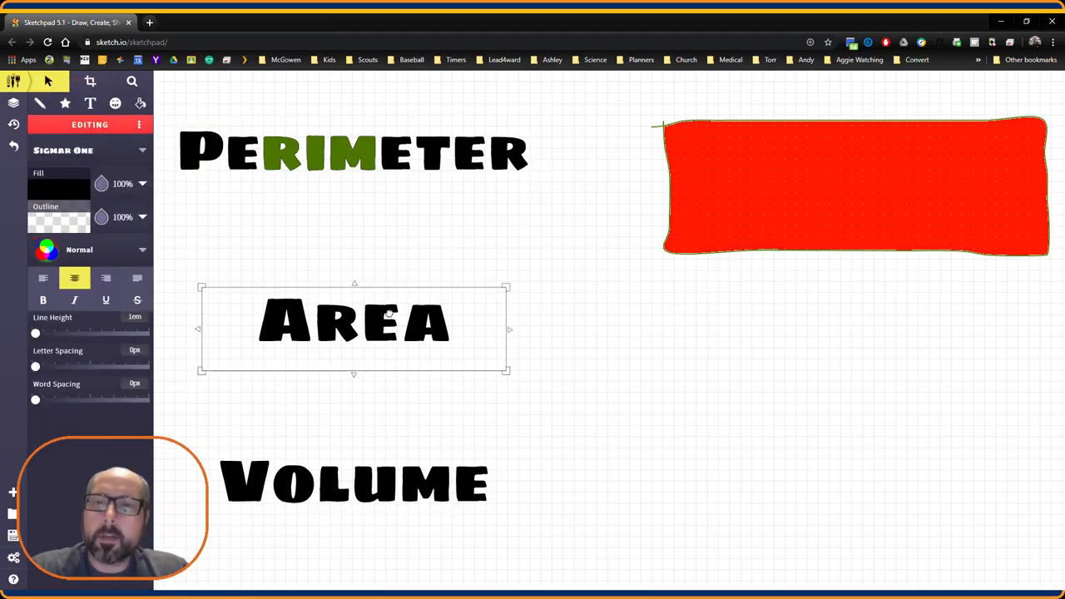
click(58, 186)
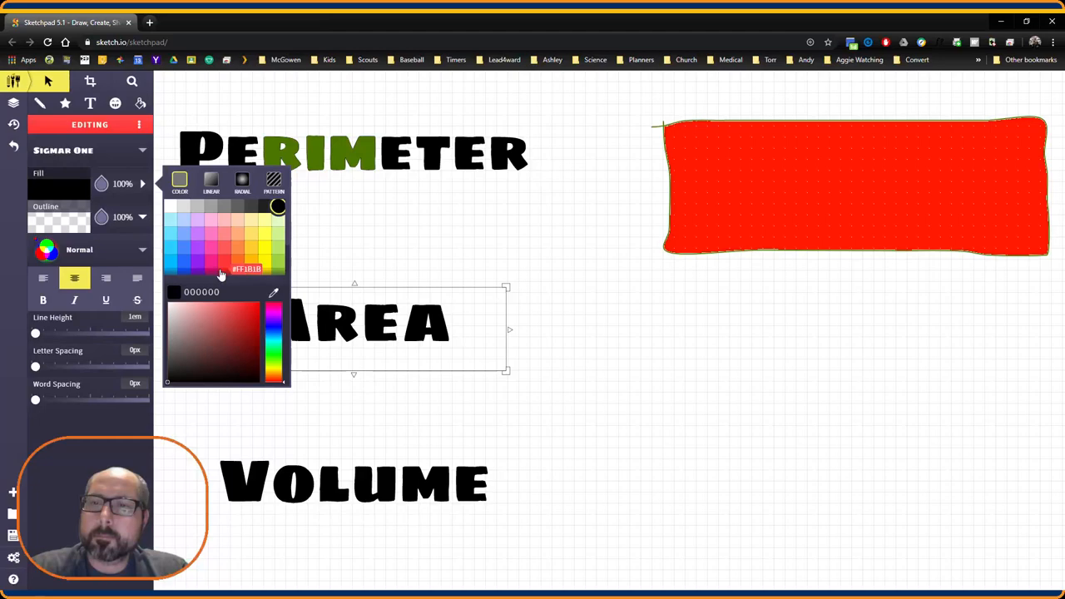
click(224, 241)
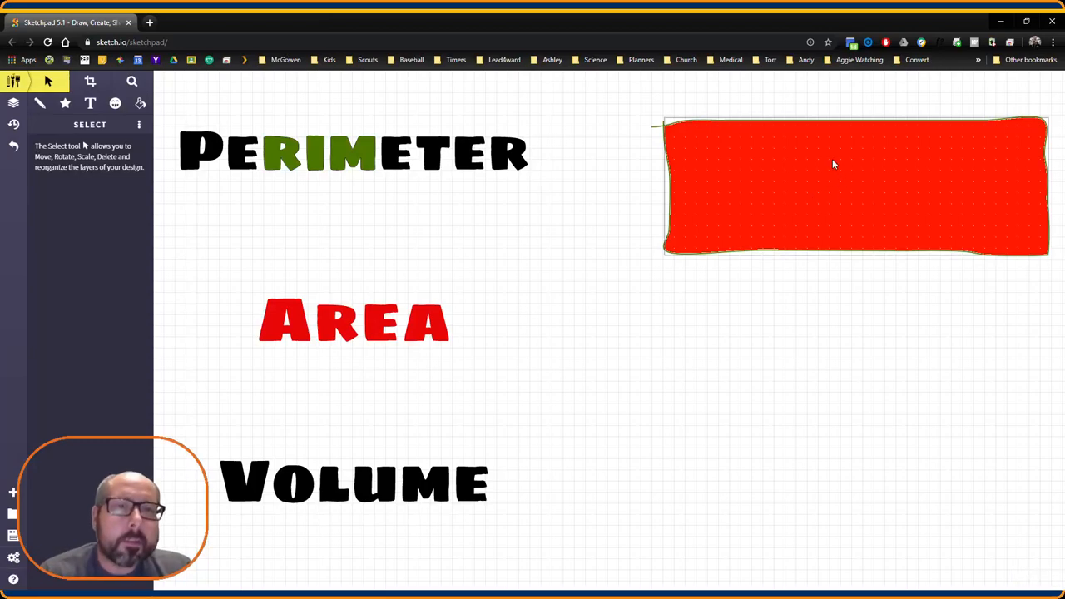
mouse_move(835, 174)
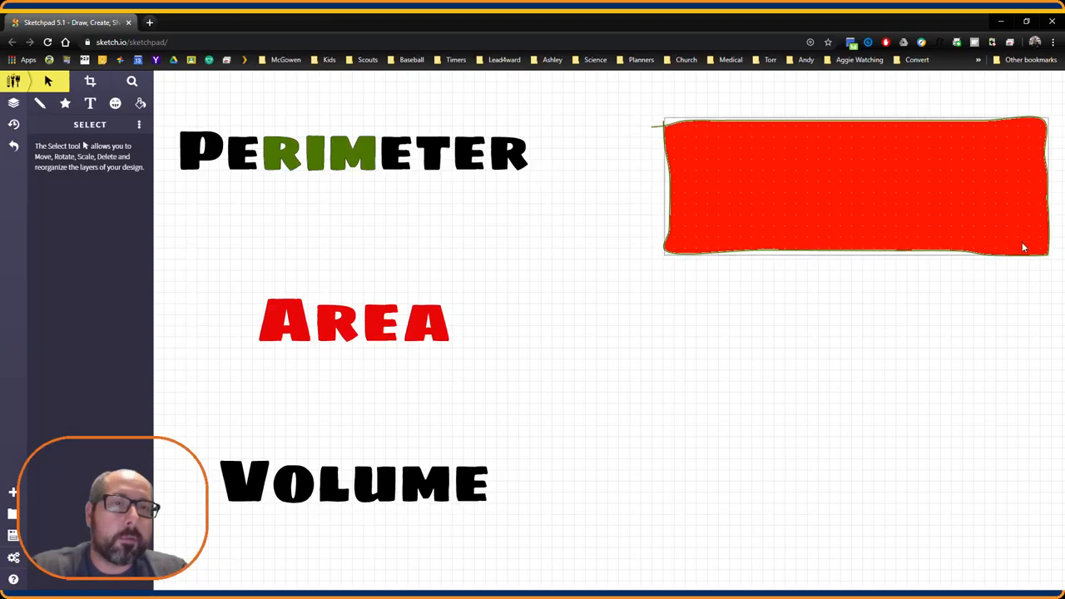
mouse_move(762, 182)
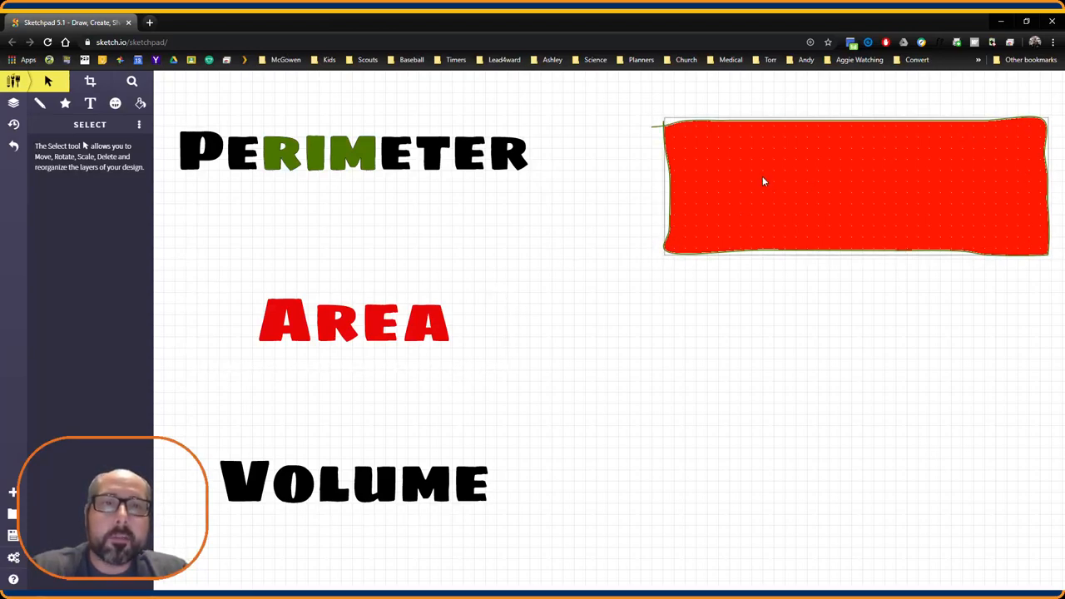
mouse_move(826, 163)
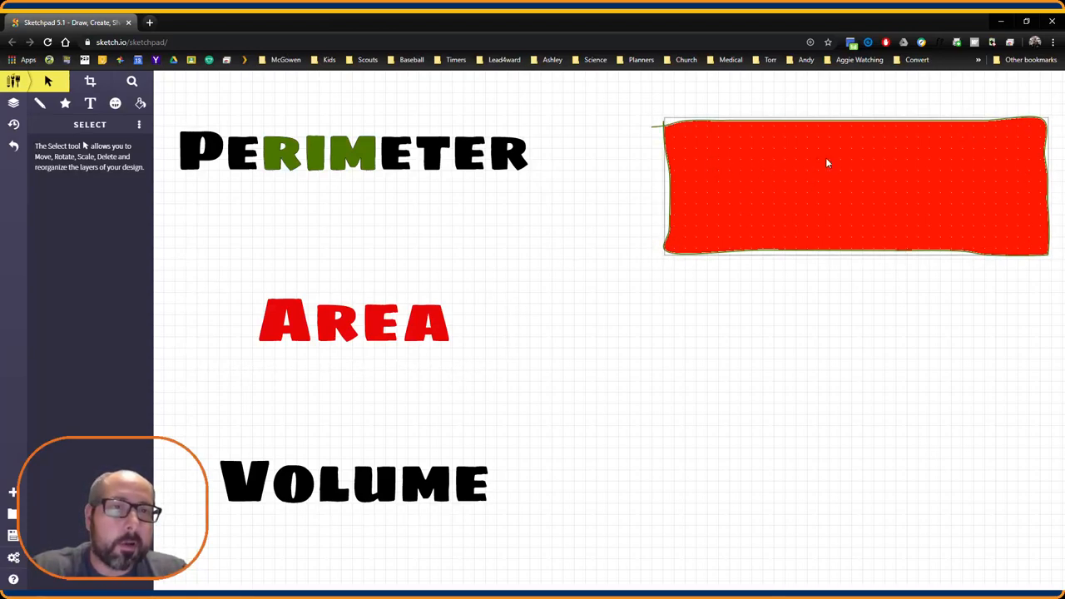
mouse_move(929, 181)
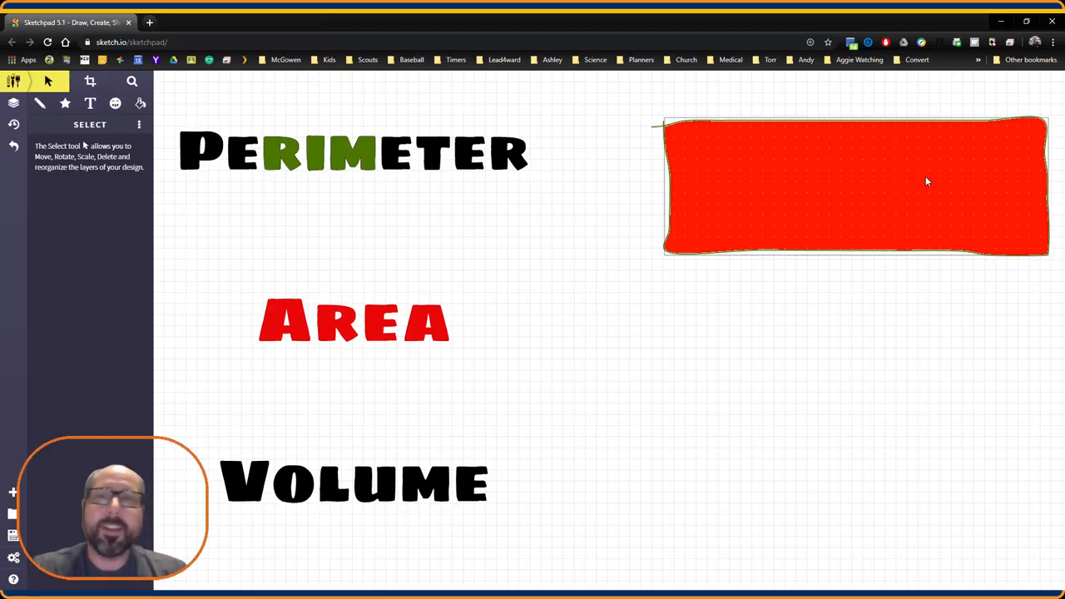
mouse_move(807, 164)
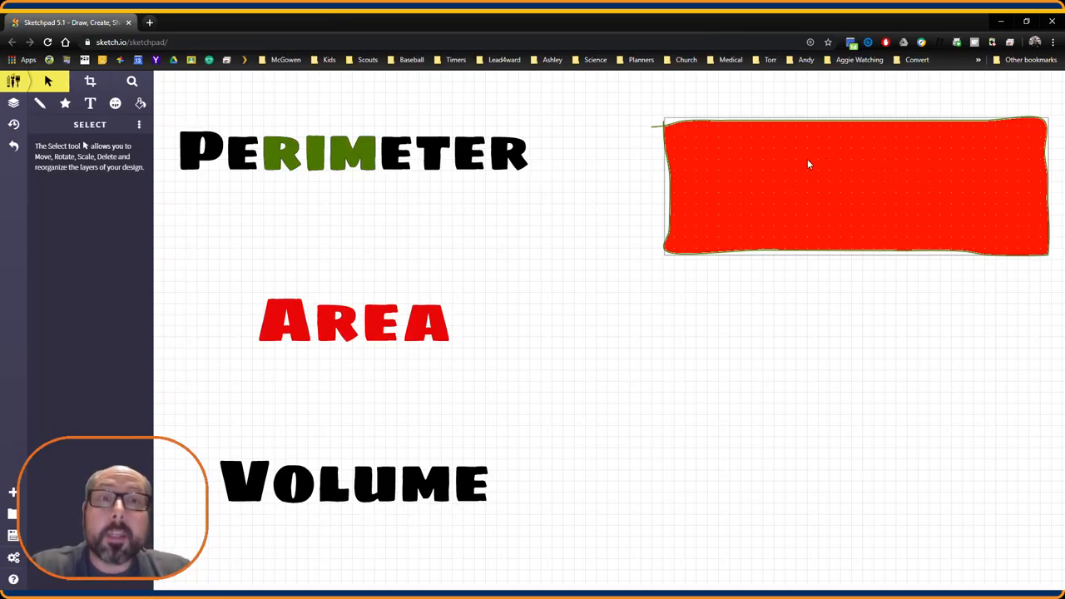
mouse_move(798, 224)
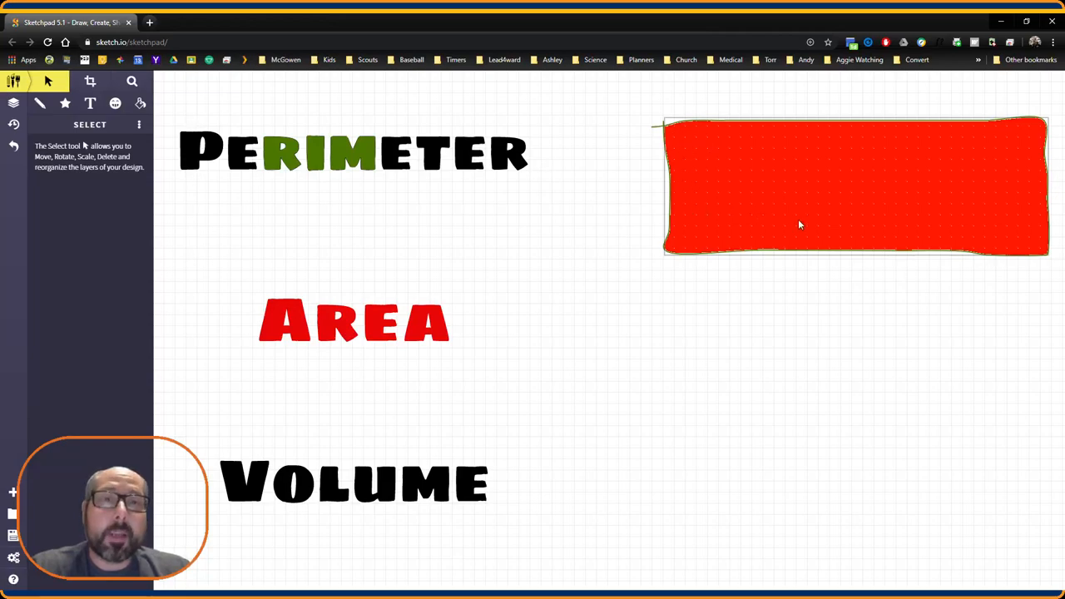
mouse_move(769, 187)
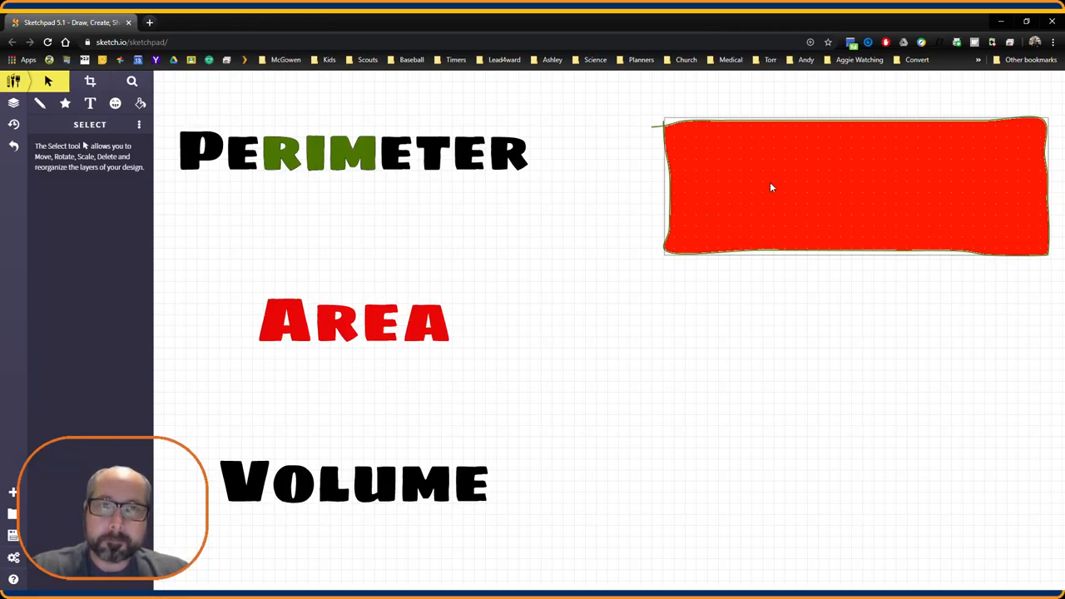
mouse_move(766, 190)
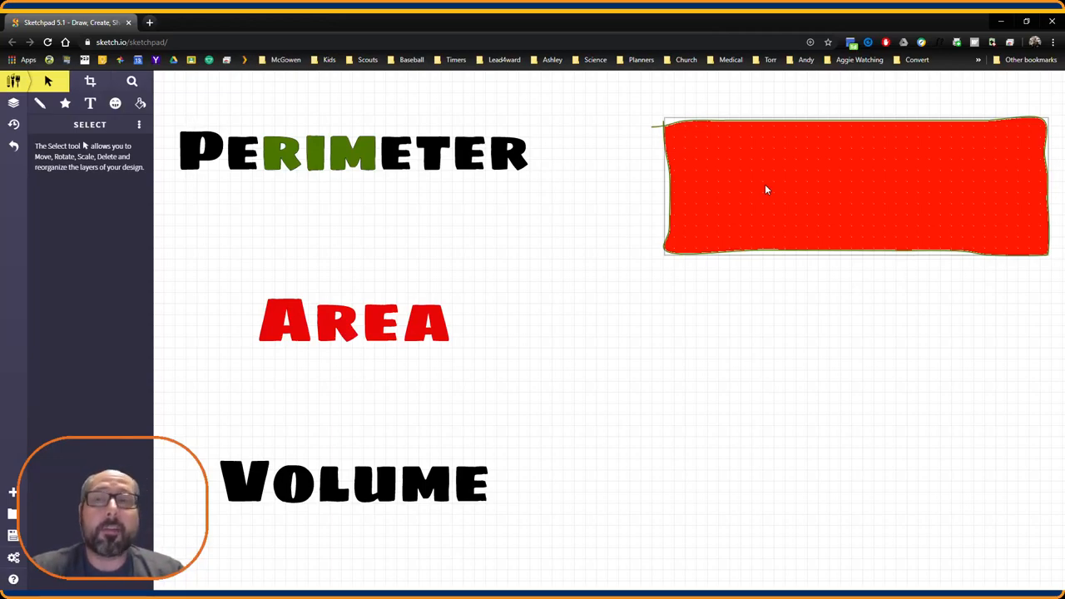
mouse_move(40, 104)
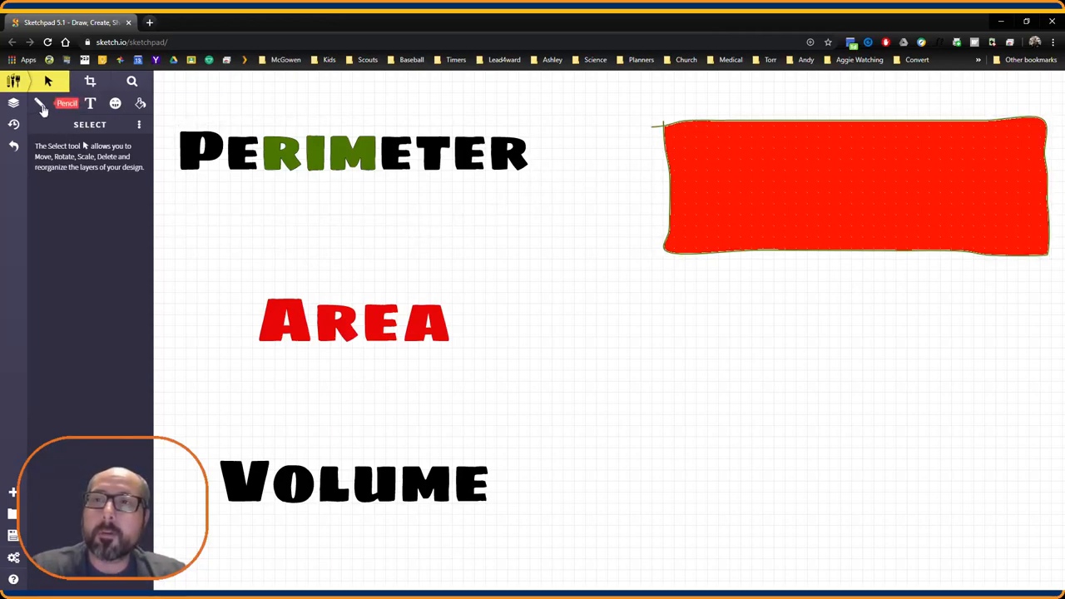
- Draw a black freehand box prism with front and back faces below the red rectangle
click(40, 103)
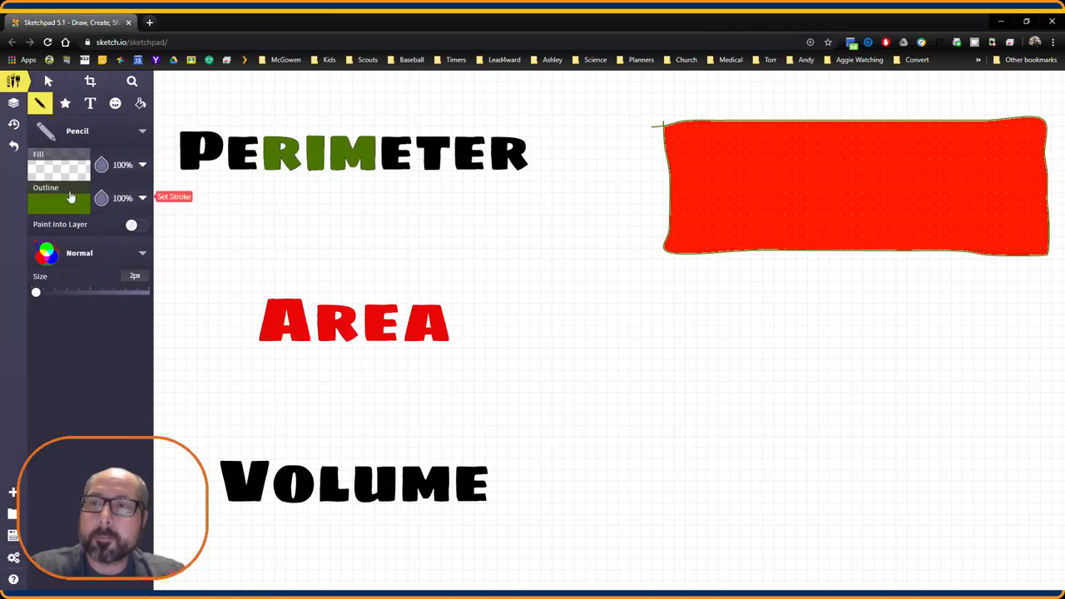
click(58, 203)
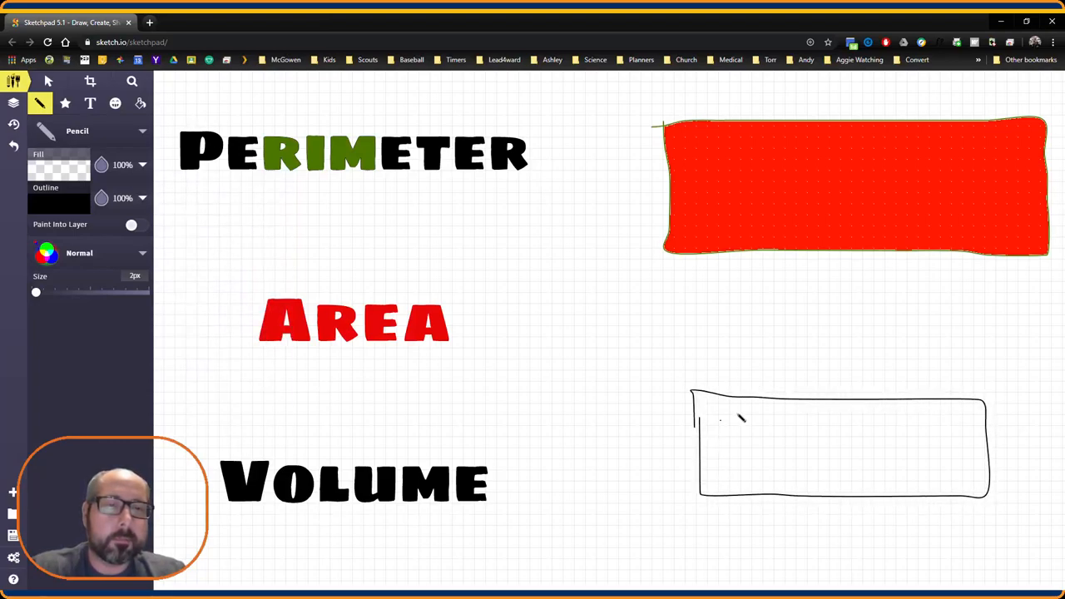
drag(732, 416, 1015, 434)
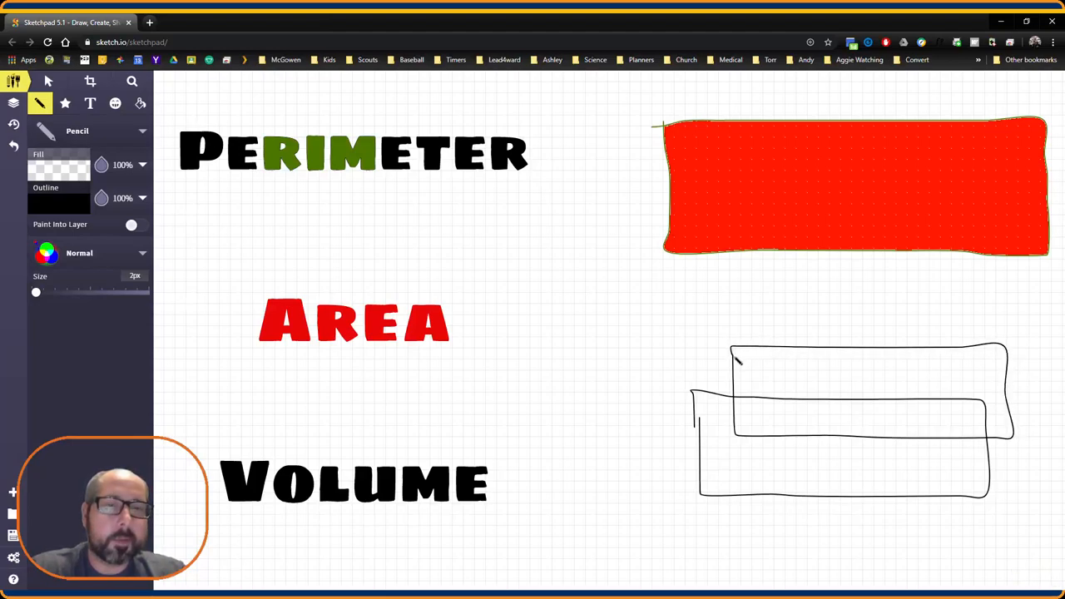
drag(732, 358, 698, 424)
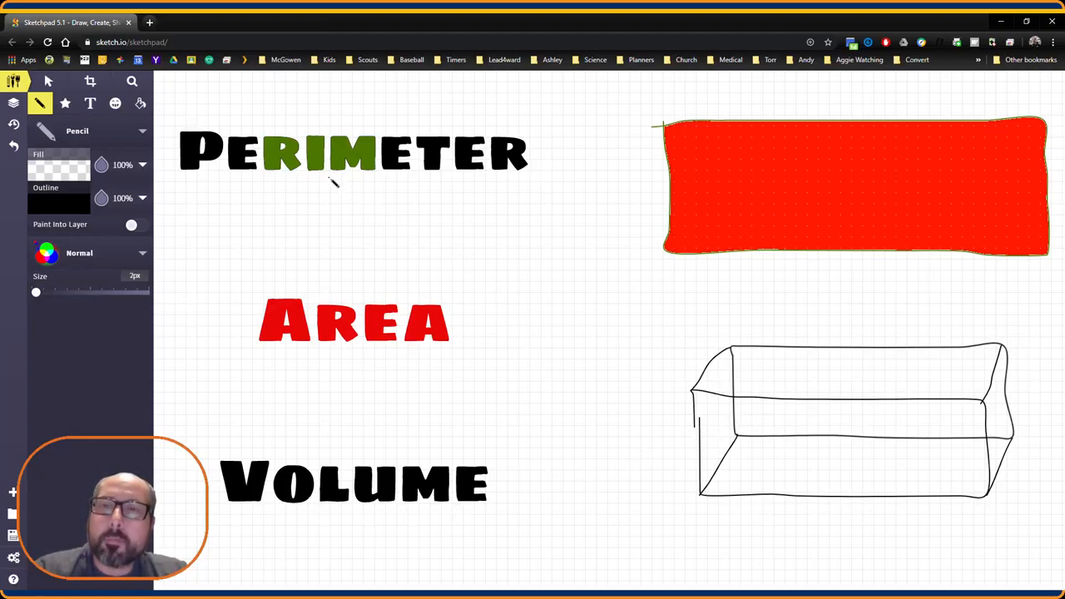
- Draw a unit line under Perimeter, a unit square under Area and a unit cube under Volume
drag(260, 196, 323, 196)
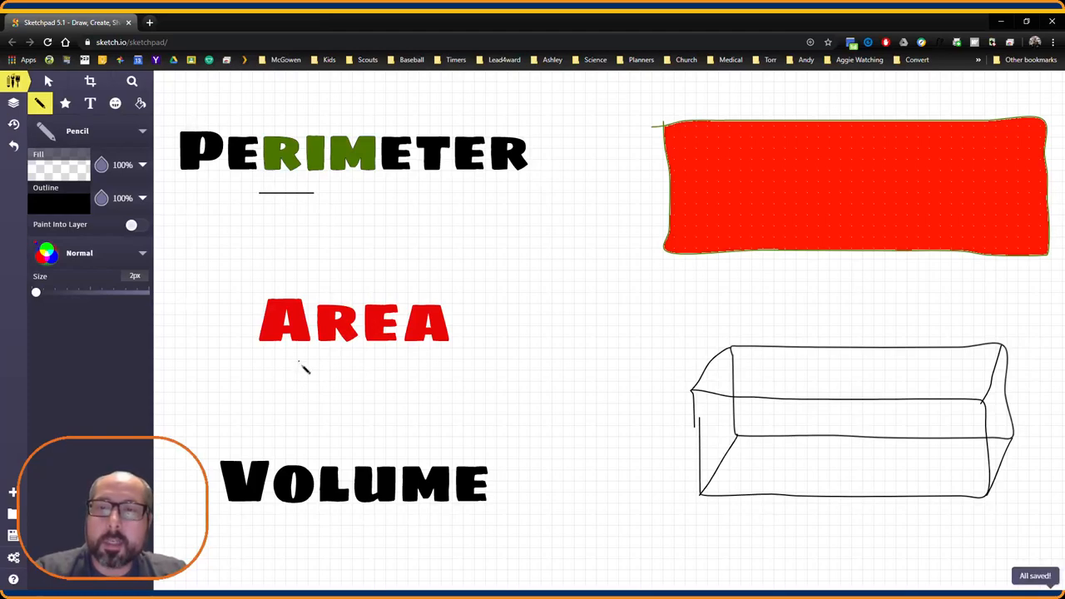
drag(300, 363, 333, 386)
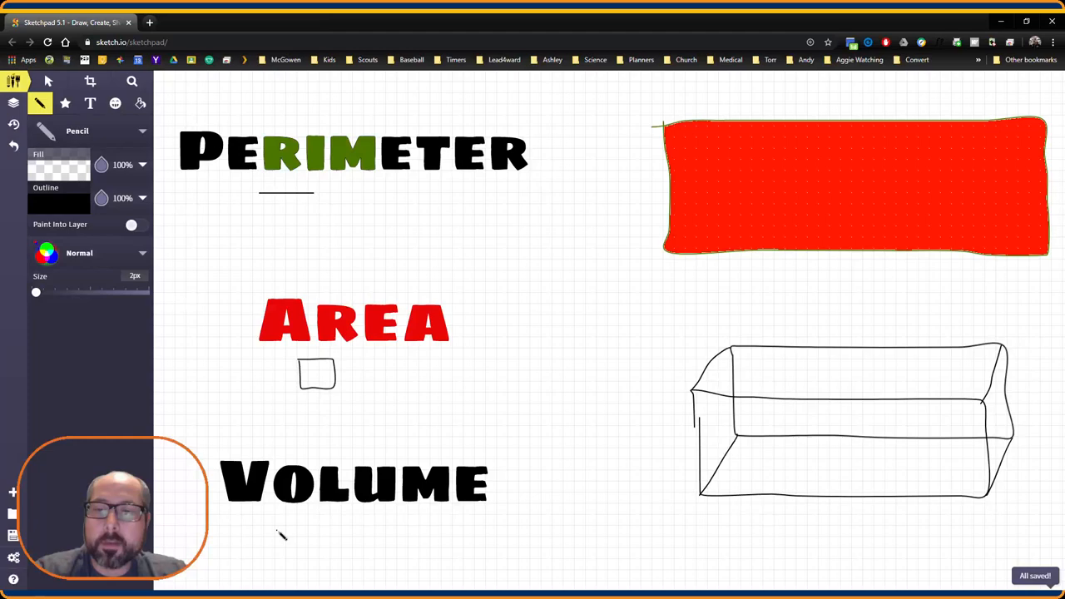
drag(279, 541, 317, 552)
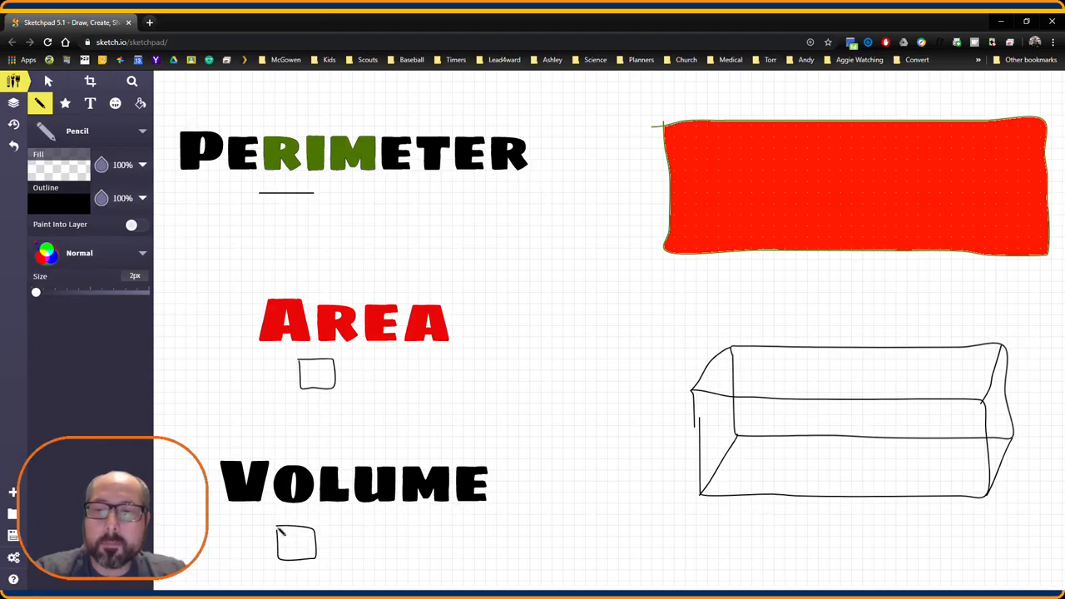
drag(296, 533, 336, 549)
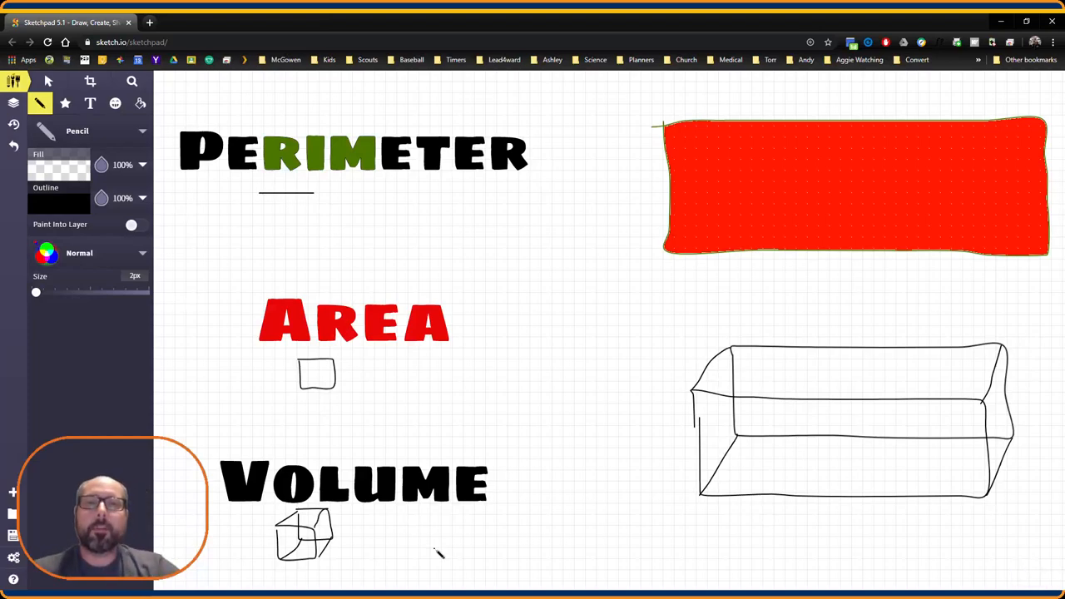
mouse_move(406, 476)
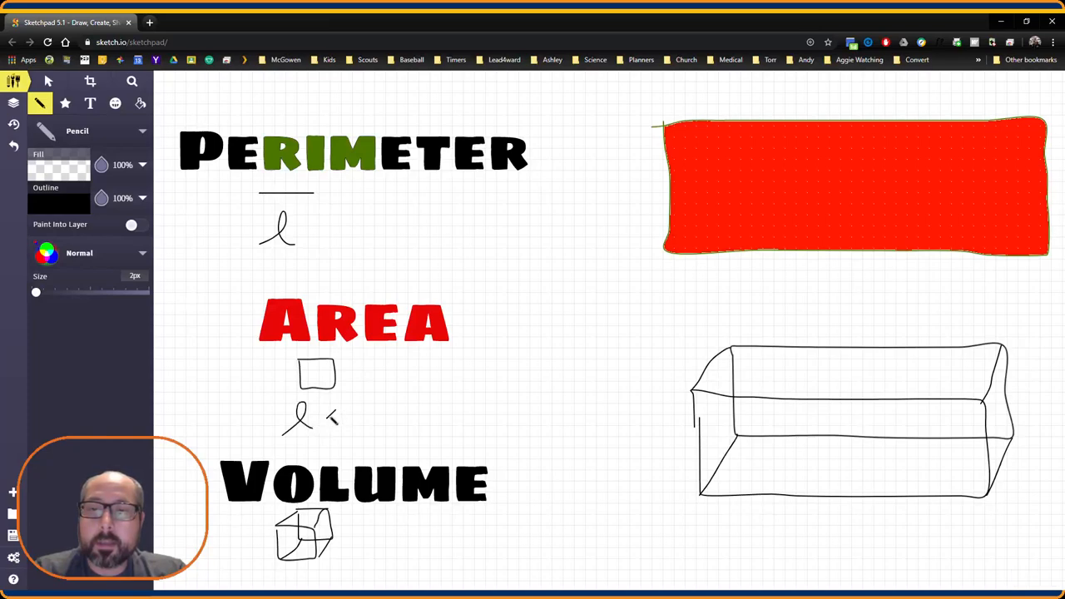
- Handwrite w to finish l × w under Area and l × w × h beside the cube
drag(324, 416, 363, 429)
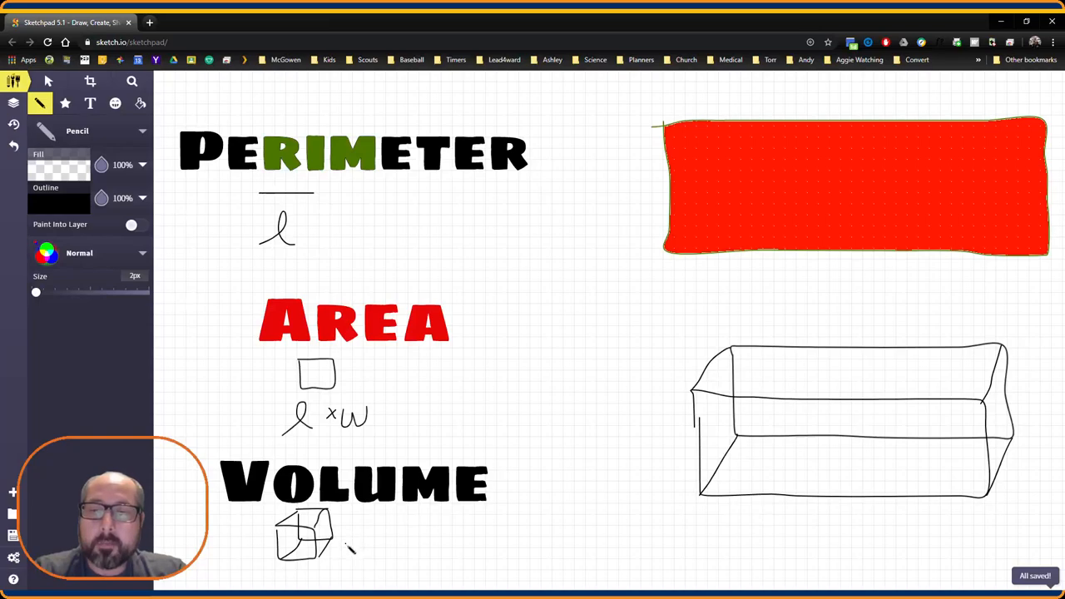
drag(346, 549, 374, 524)
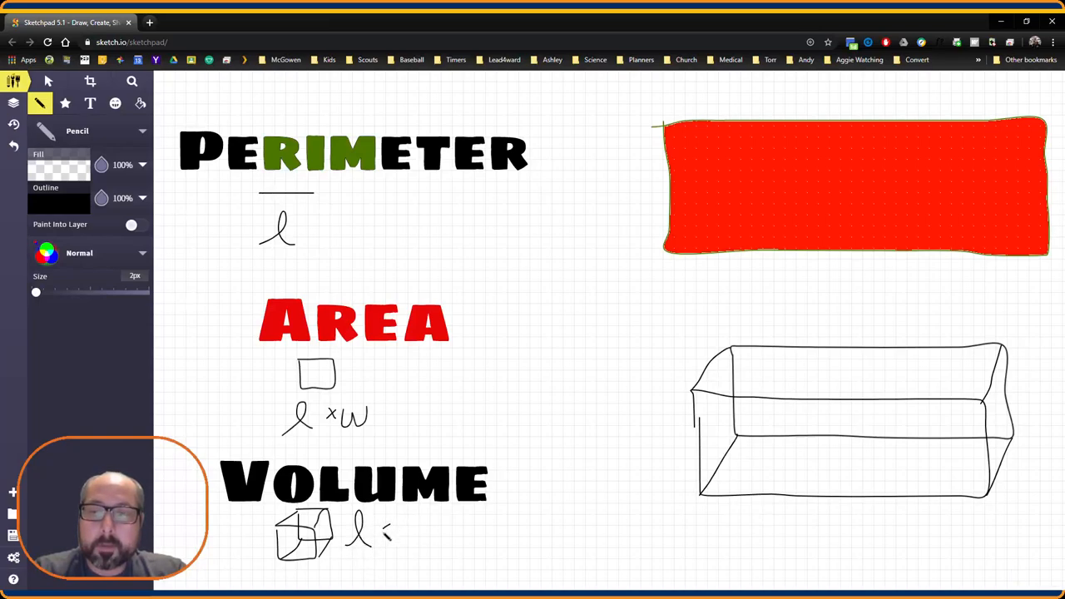
drag(379, 524, 432, 549)
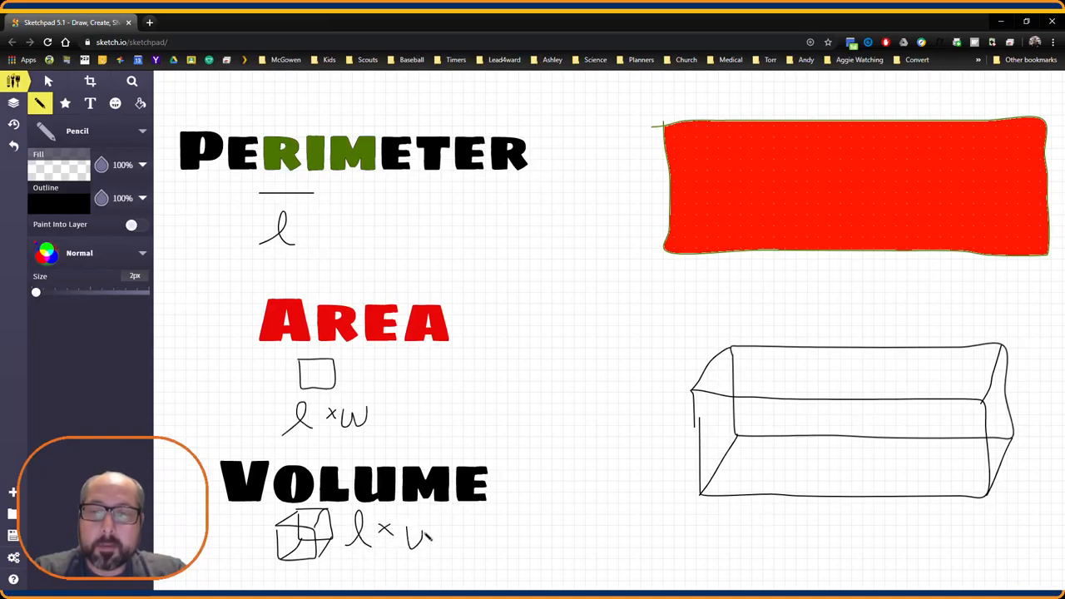
drag(449, 532, 474, 549)
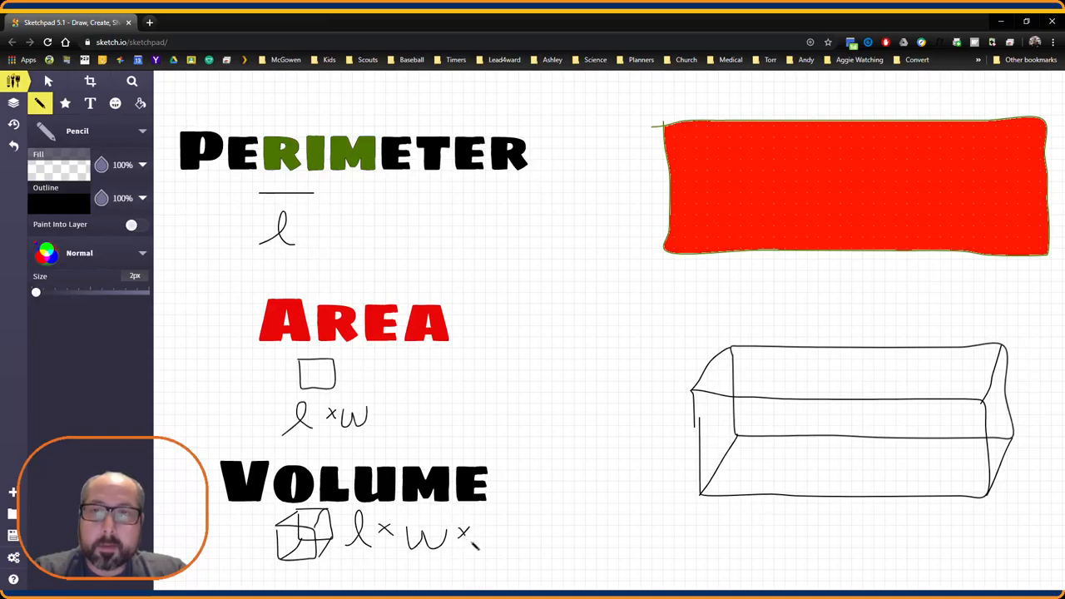
drag(465, 524, 507, 553)
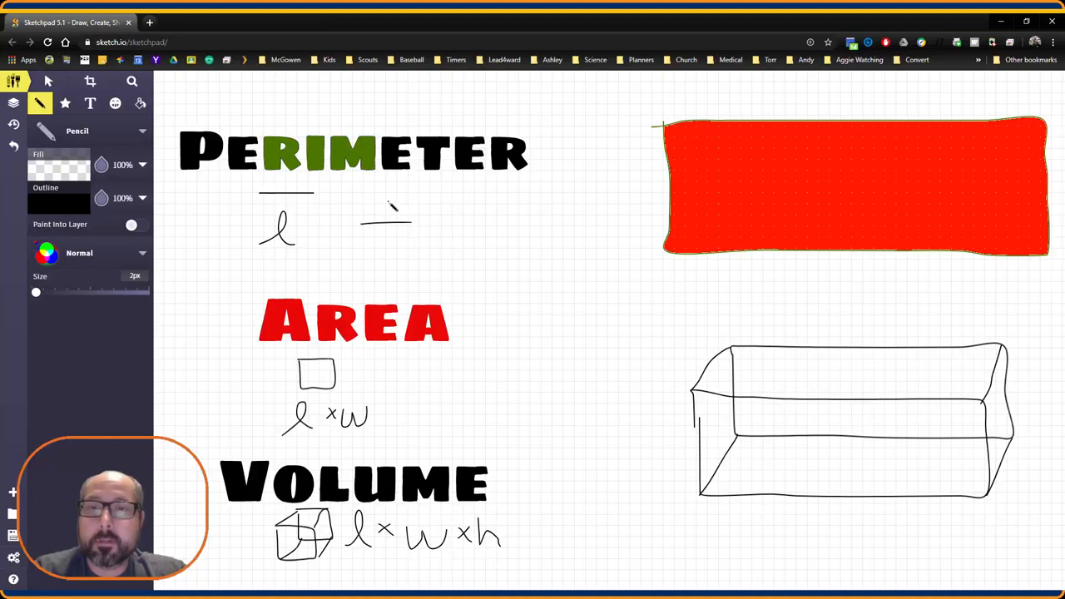
- Draw a plus beside Perimeter's l and times signs beside the Area and Volume formulas
drag(386, 208, 385, 241)
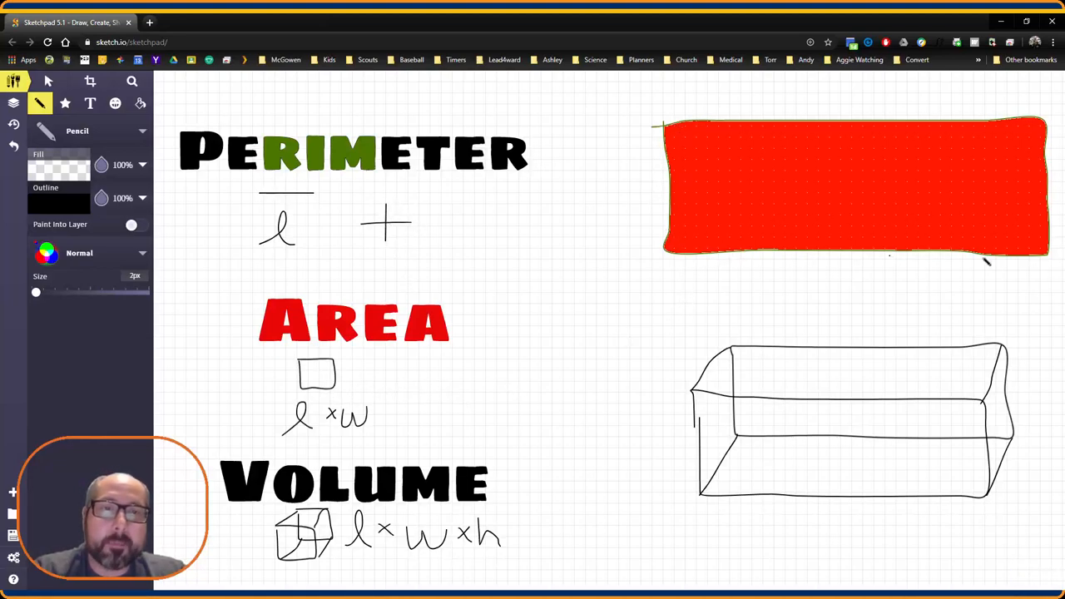
mouse_move(446, 382)
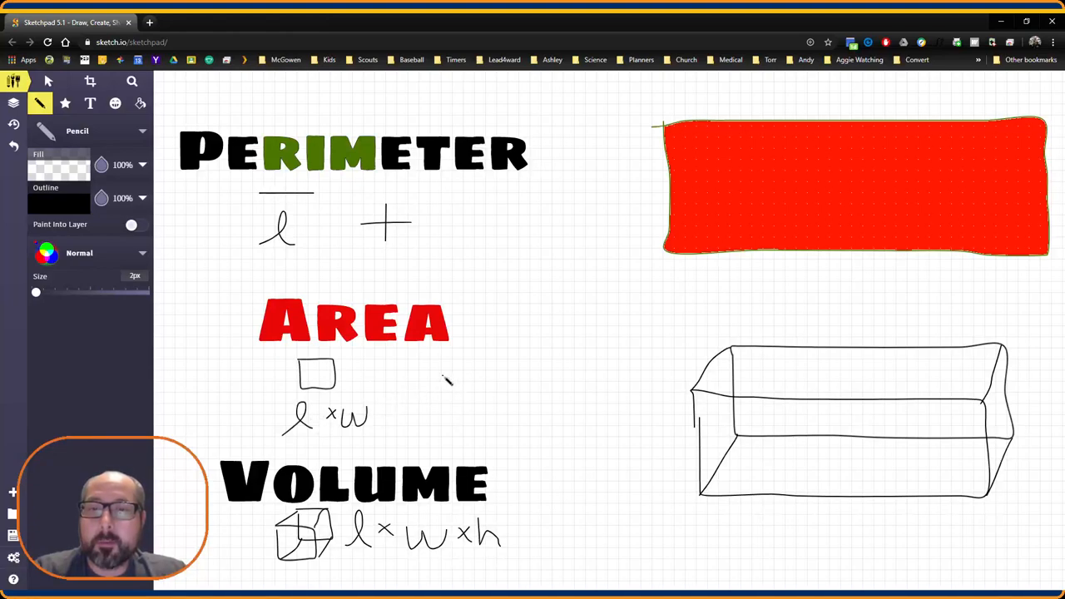
drag(413, 379, 453, 406)
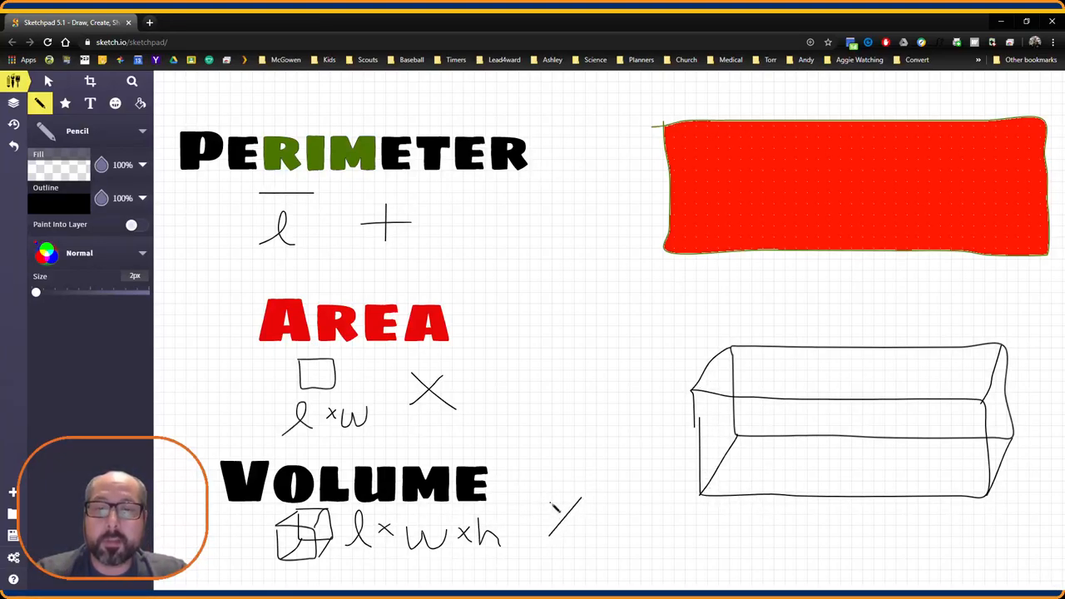
drag(549, 502, 583, 533)
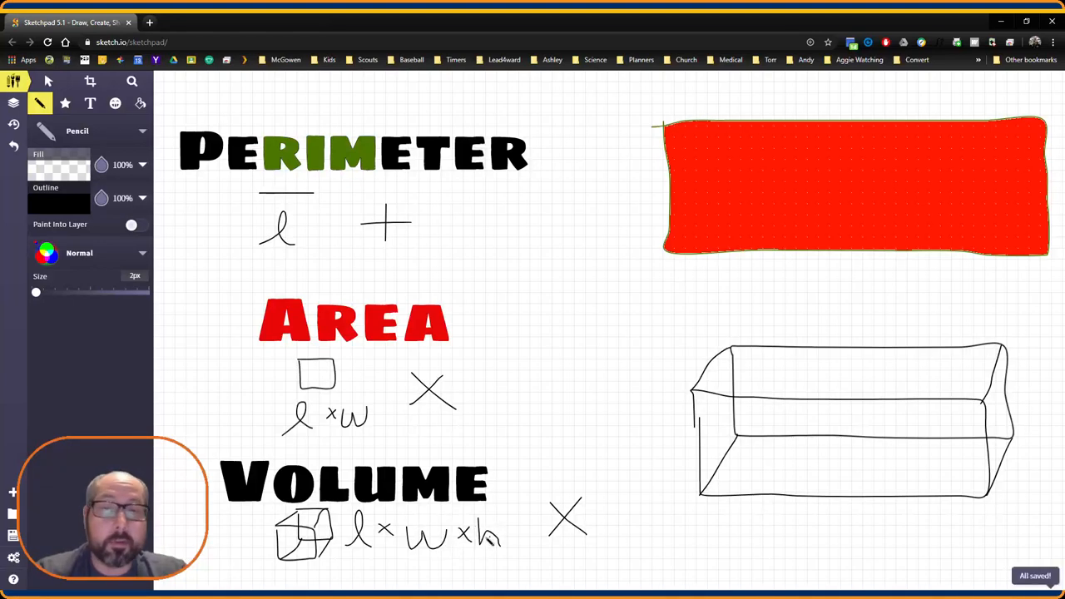